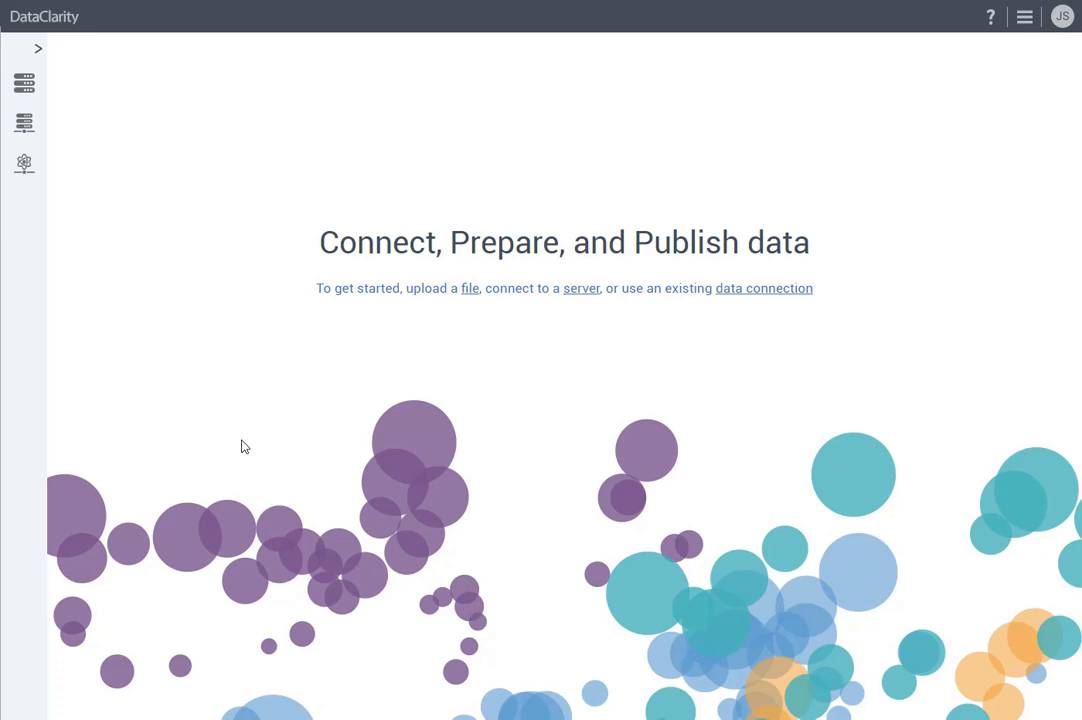
mouse_move(24, 84)
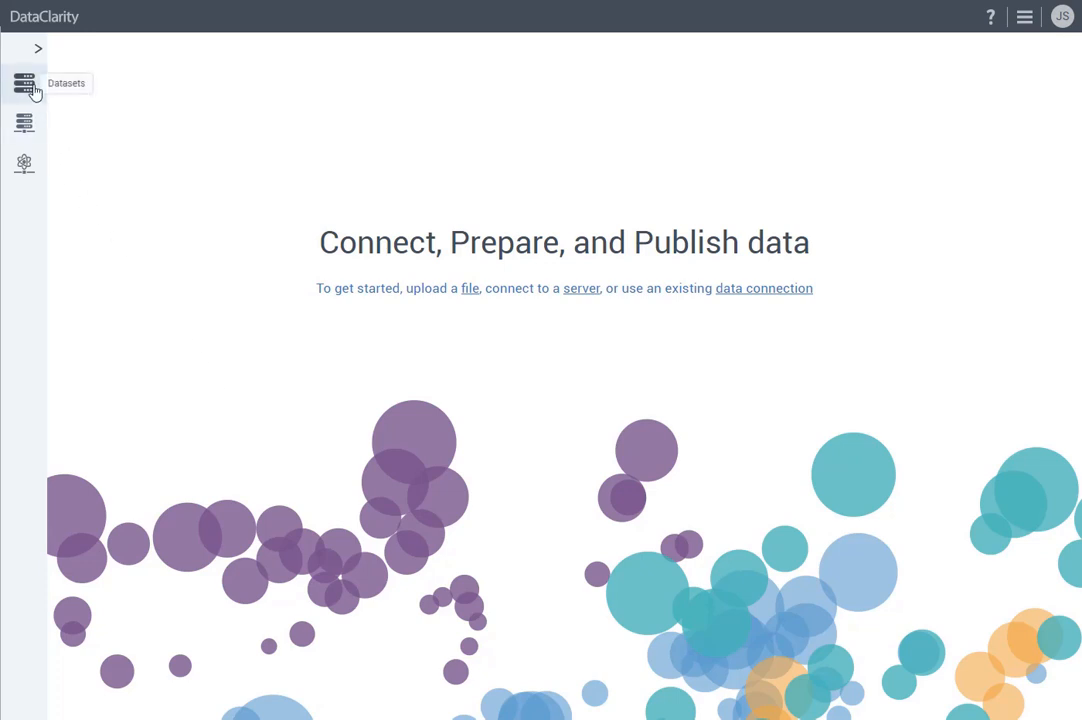
Step: Show My datasets with the four samples: Hurricanes, Metallica Tours, US Sales and World Sales
click(24, 84)
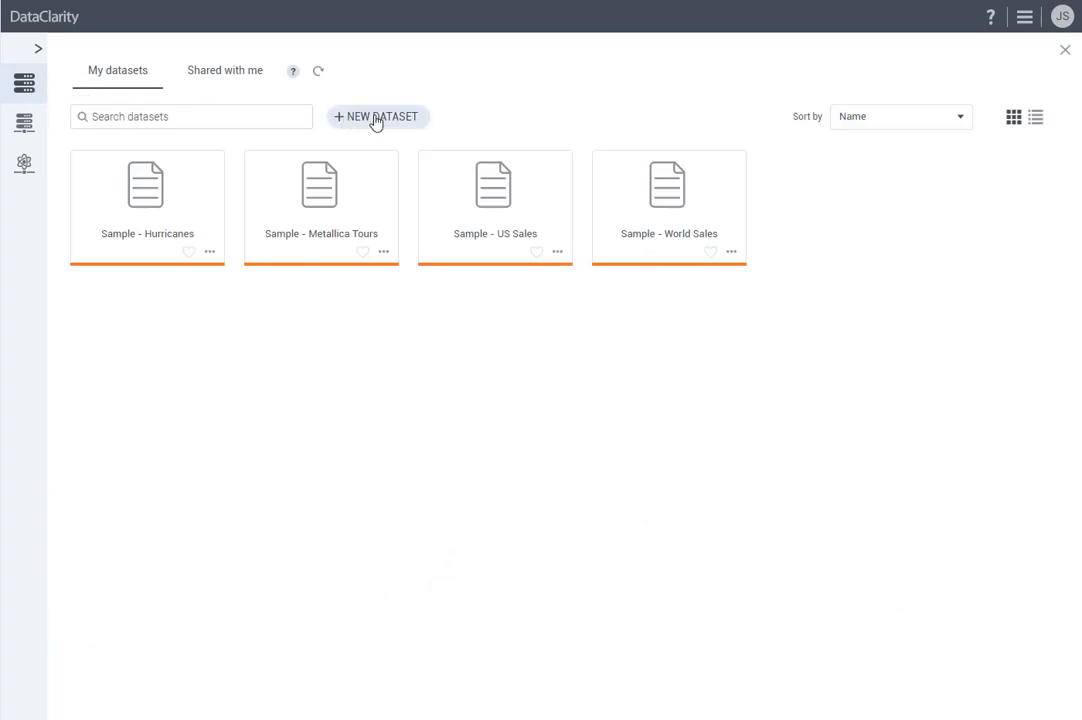
Step: Begin a new dataset by uploading Sample - World Sales.xlsx from the computer
click(376, 116)
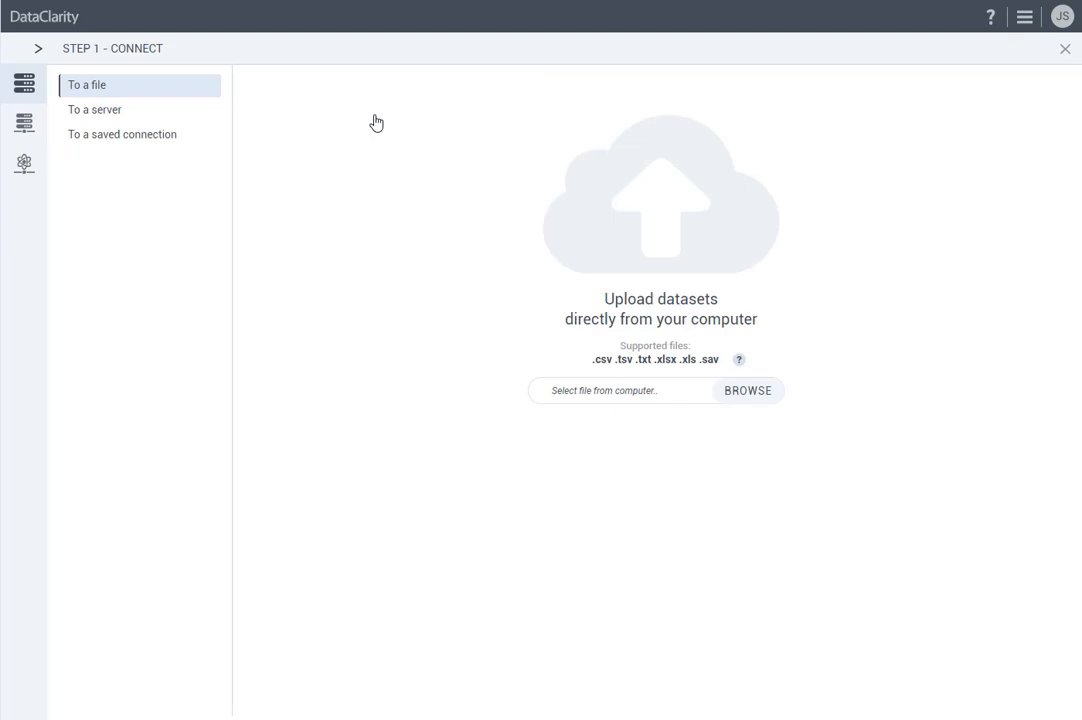
mouse_move(570, 352)
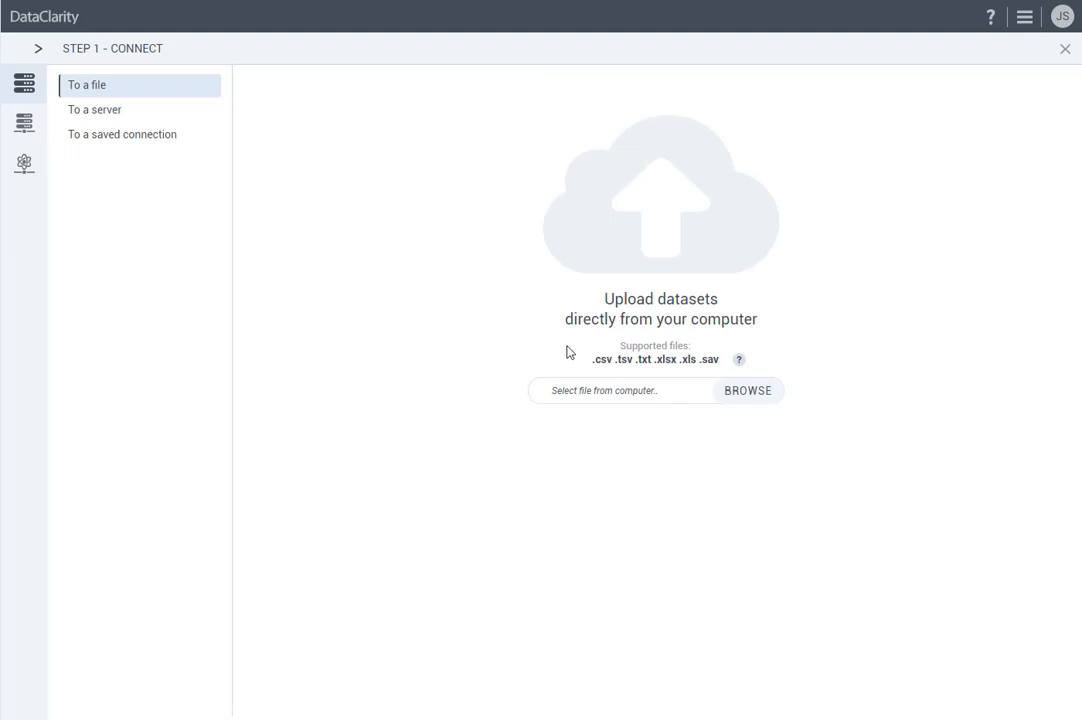
mouse_move(736, 368)
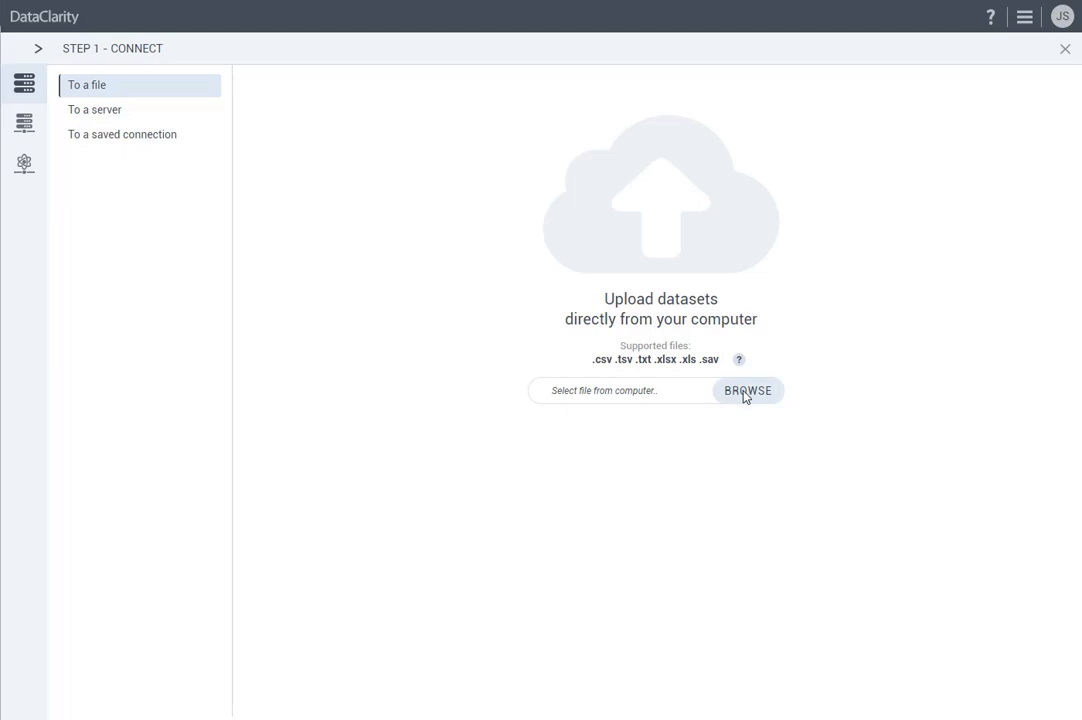
click(748, 390)
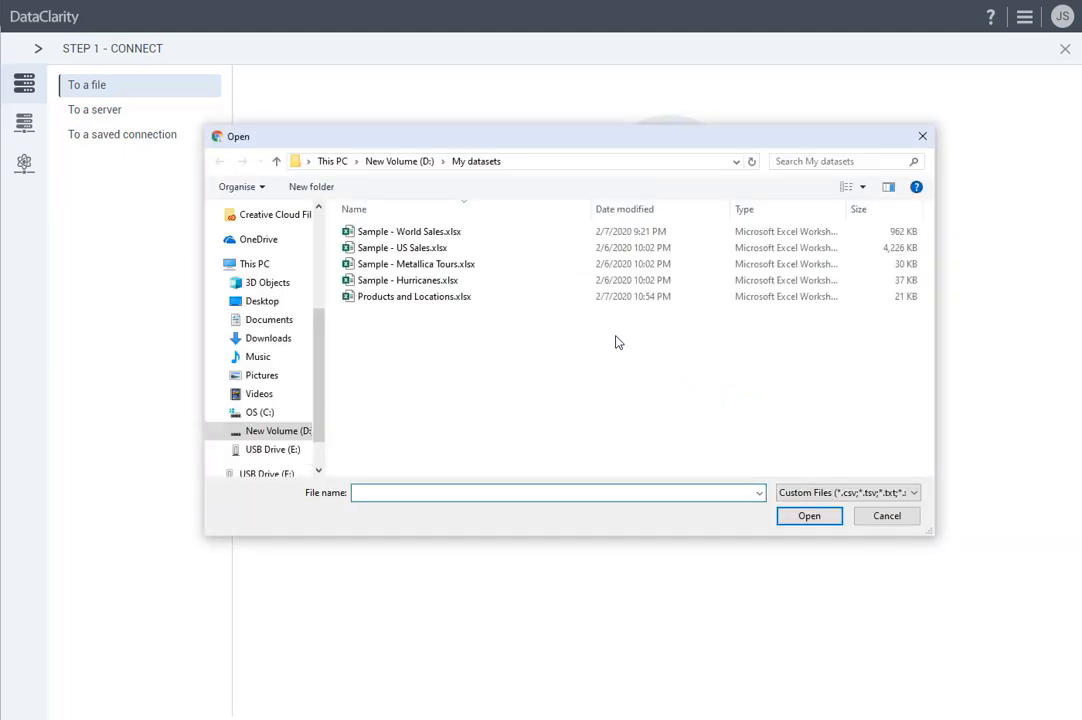
click(410, 232)
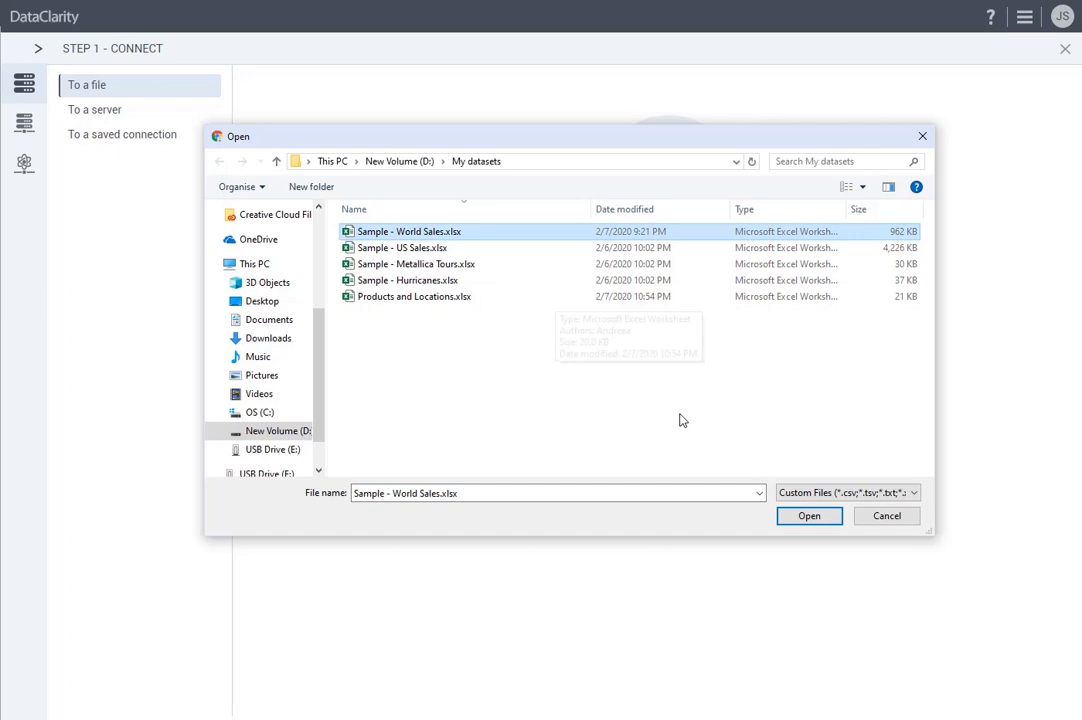
click(808, 516)
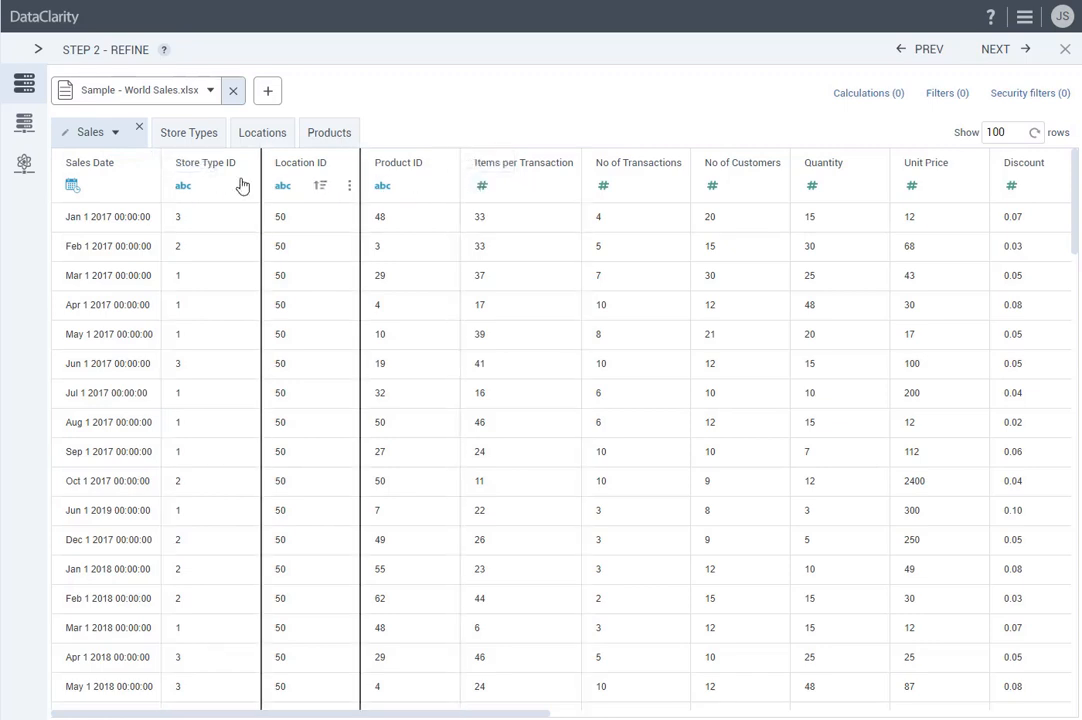
Step: Set the Sales Date column's data type to DateTime in the Refine step
click(72, 184)
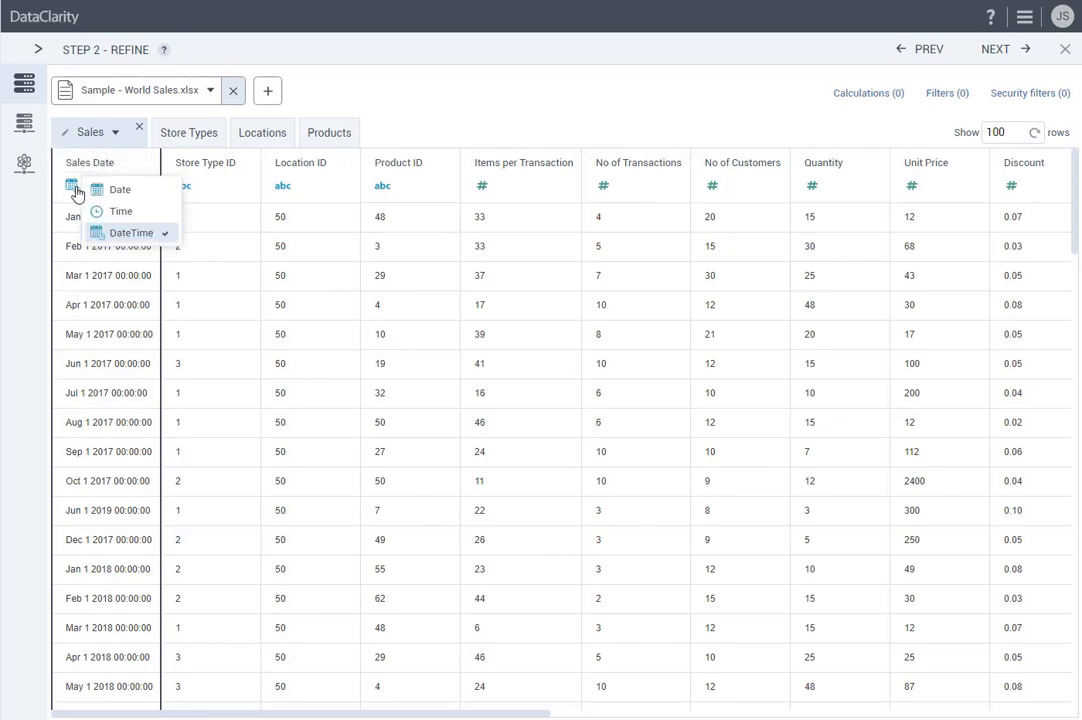
click(284, 184)
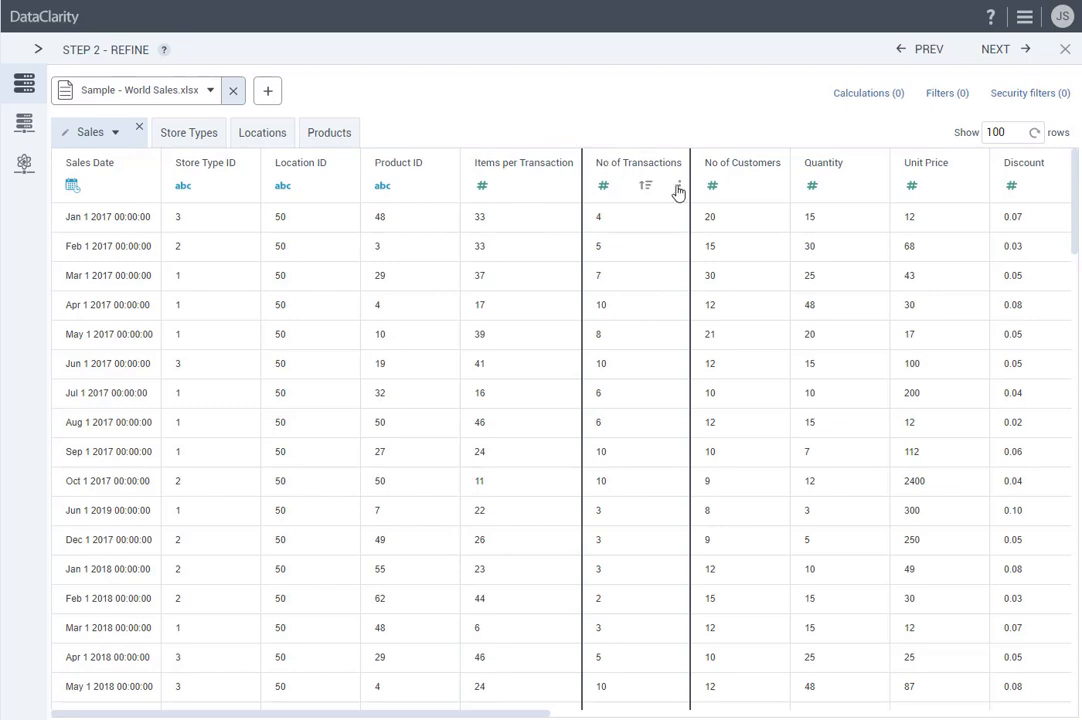
click(676, 188)
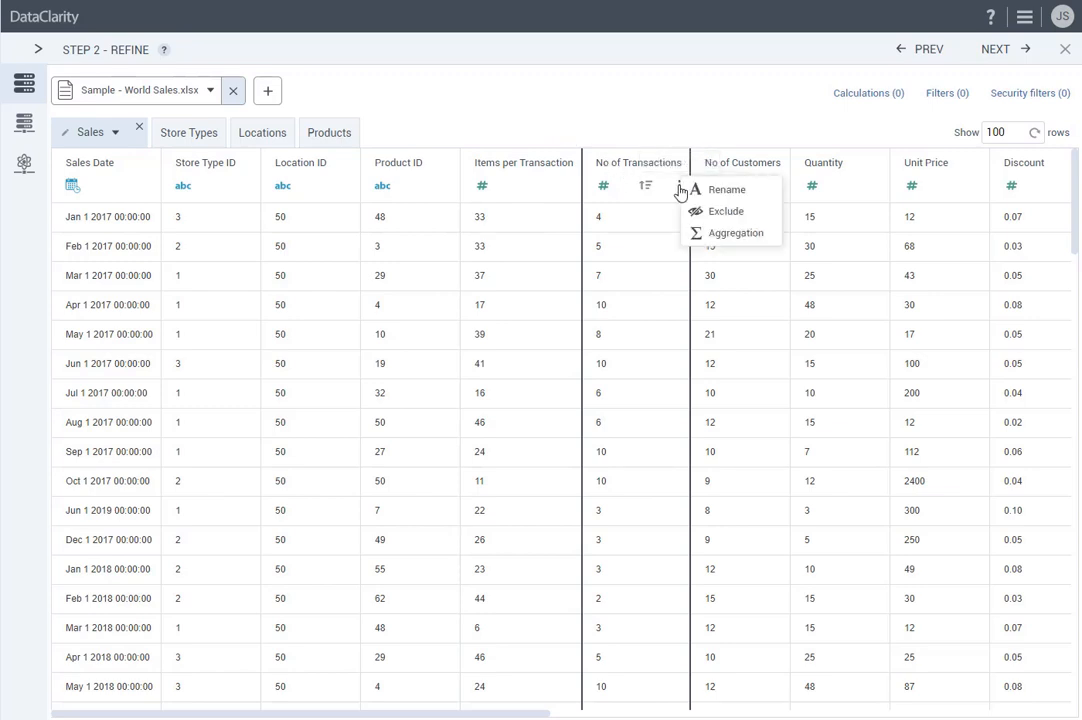
click(736, 232)
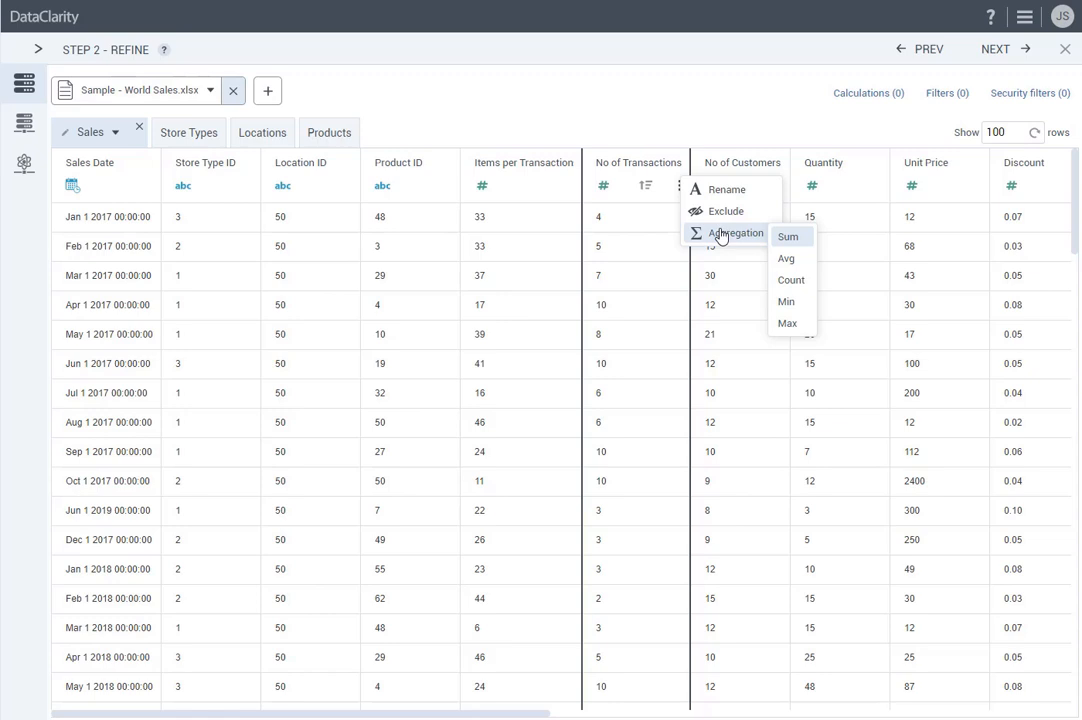
mouse_move(788, 236)
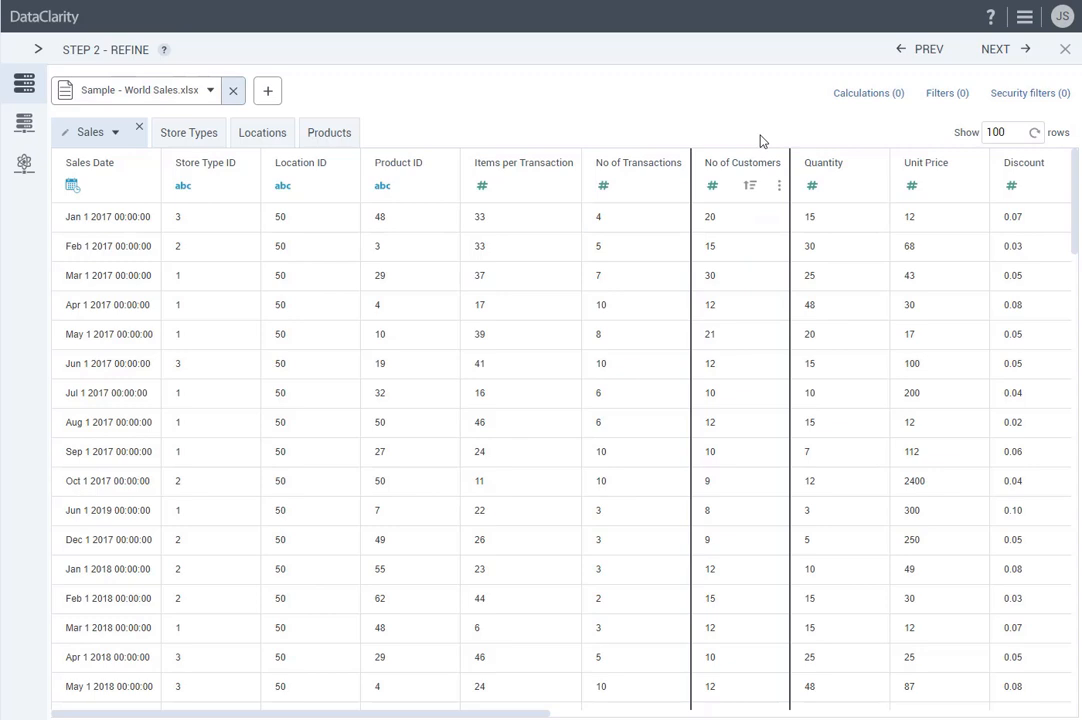
mouse_move(912, 116)
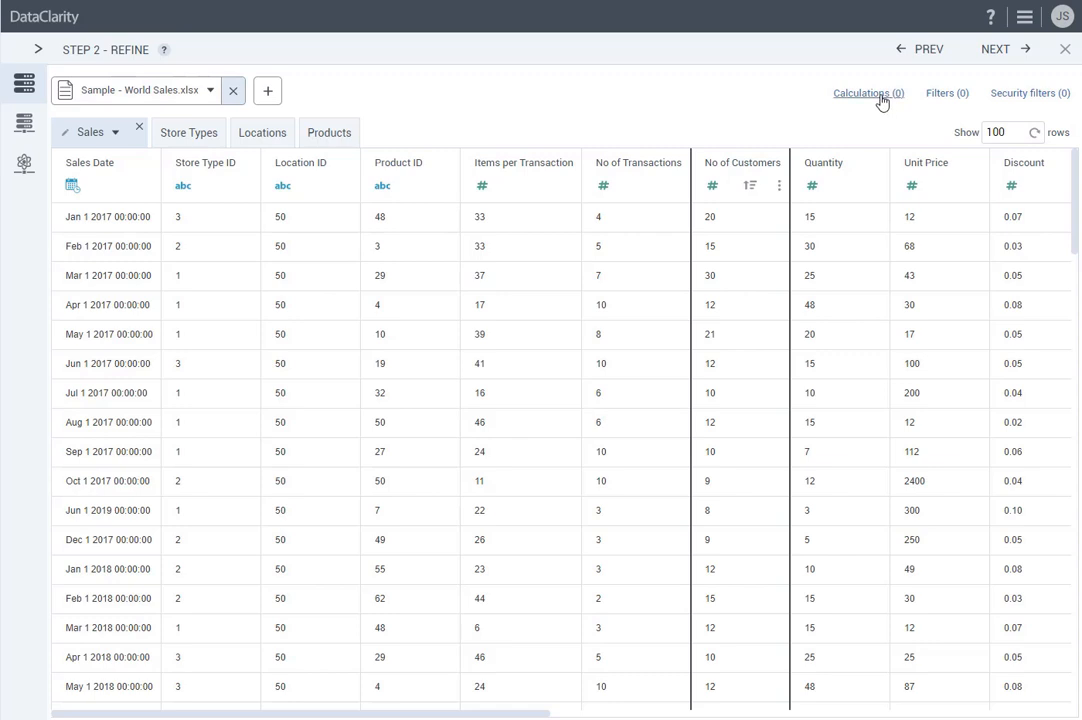
mouse_move(958, 94)
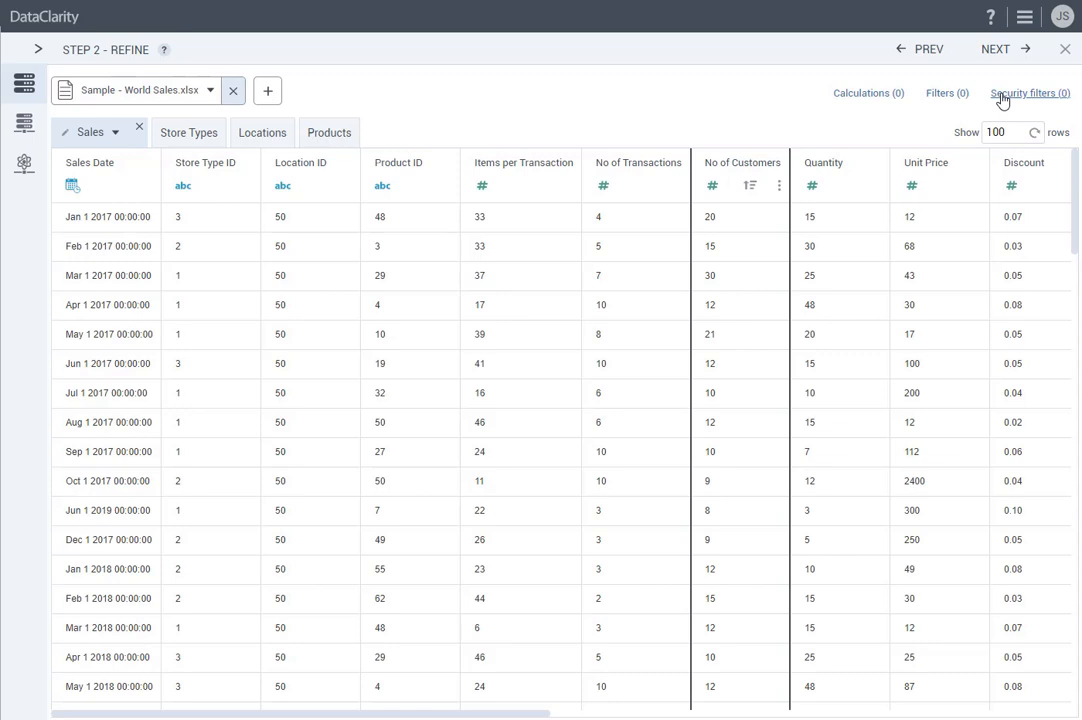
mouse_move(996, 48)
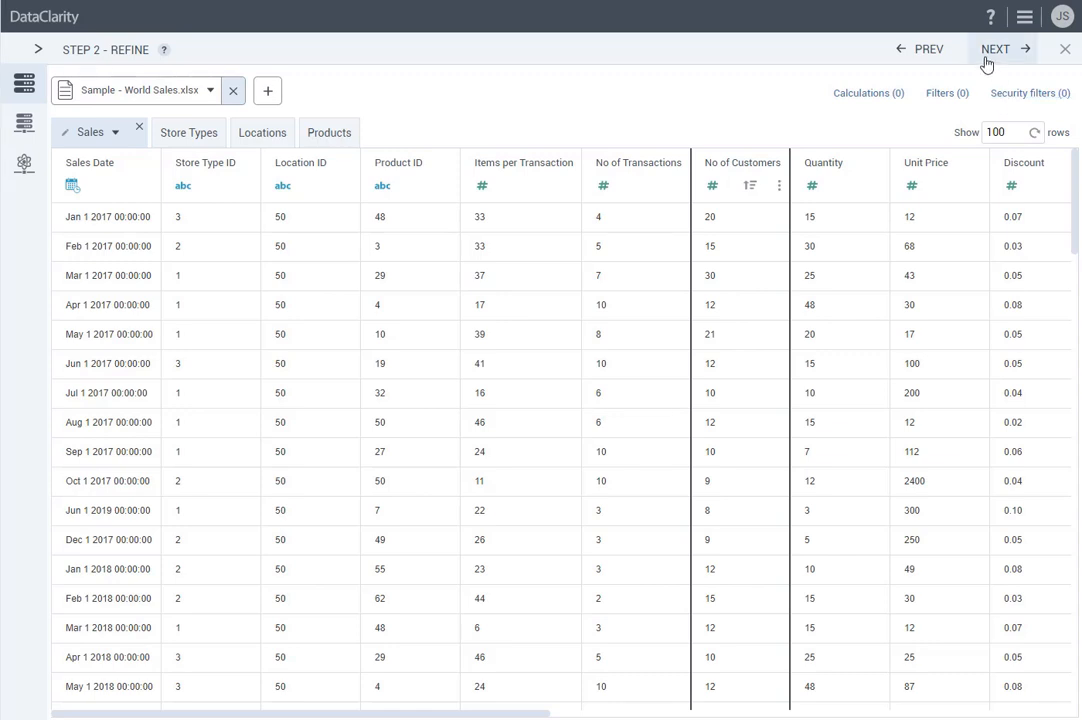
Step: Advance to Step 3 - Join and Preview with recommended joins to Store Types, Locations and Products
click(996, 48)
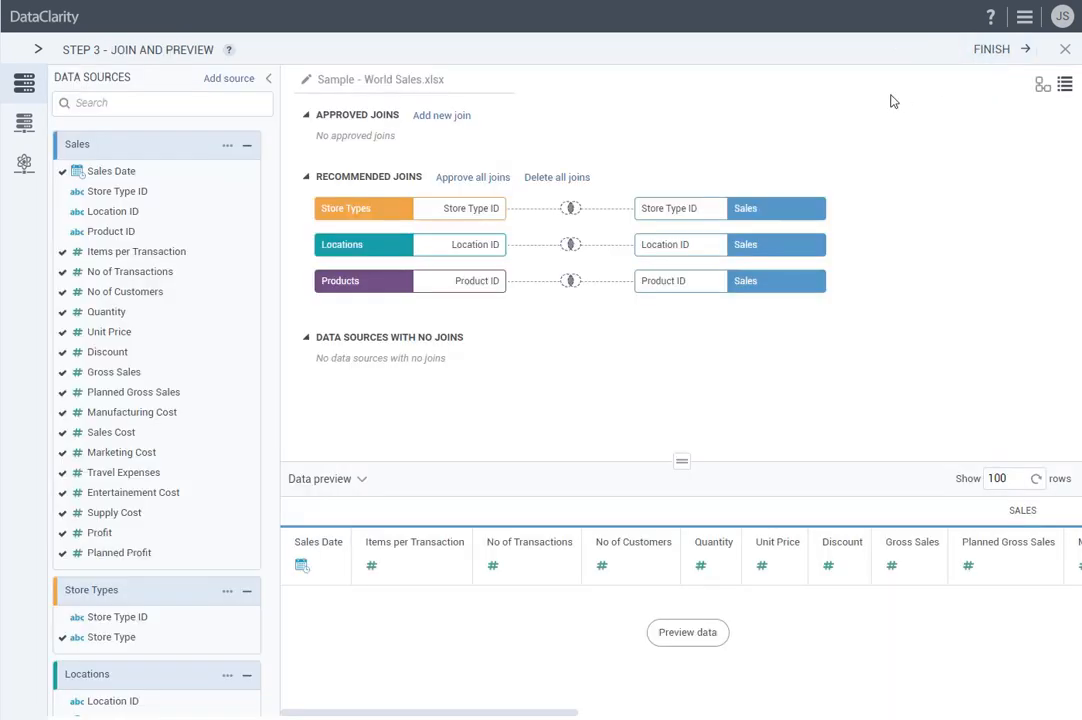
mouse_move(668, 122)
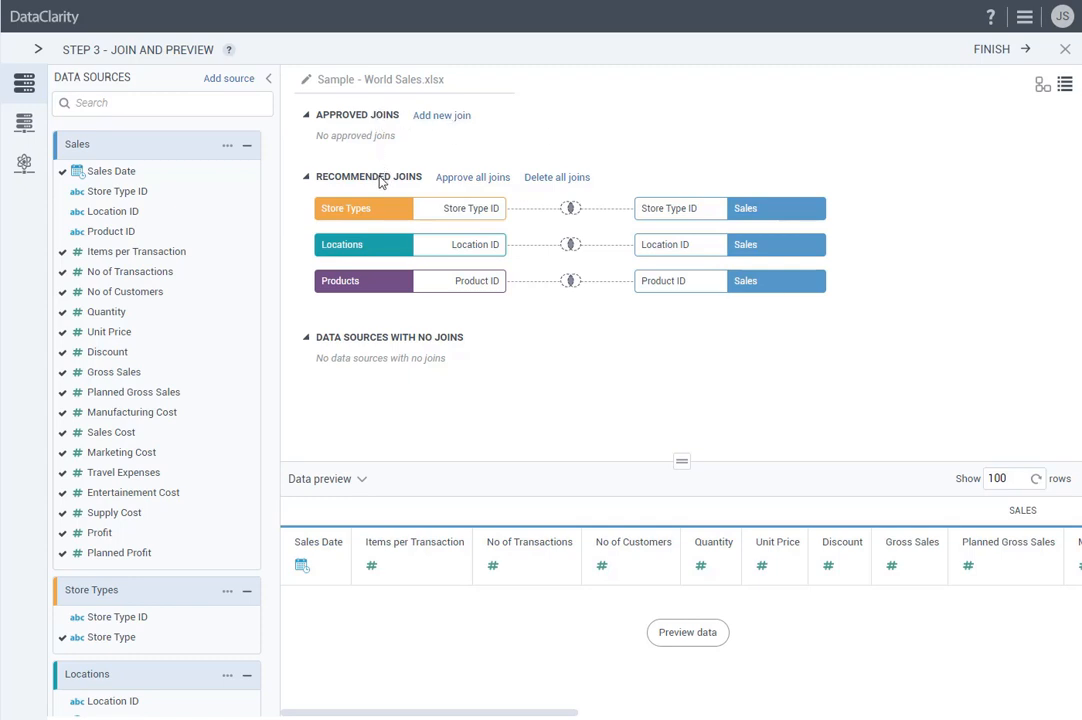
mouse_move(392, 344)
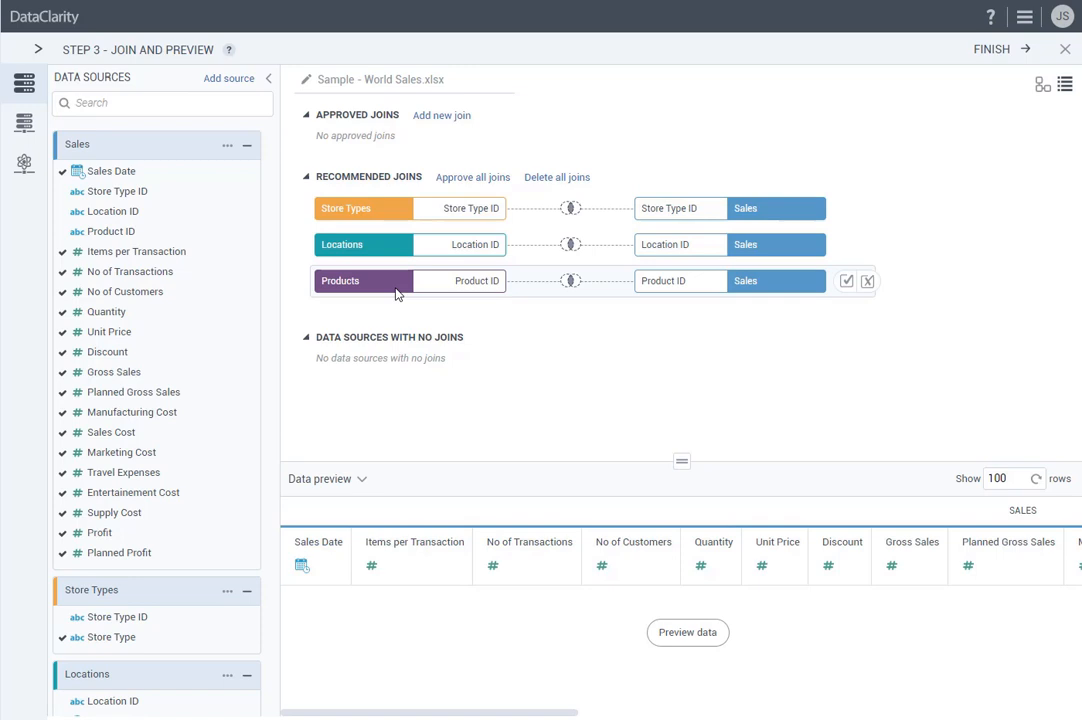
mouse_move(846, 280)
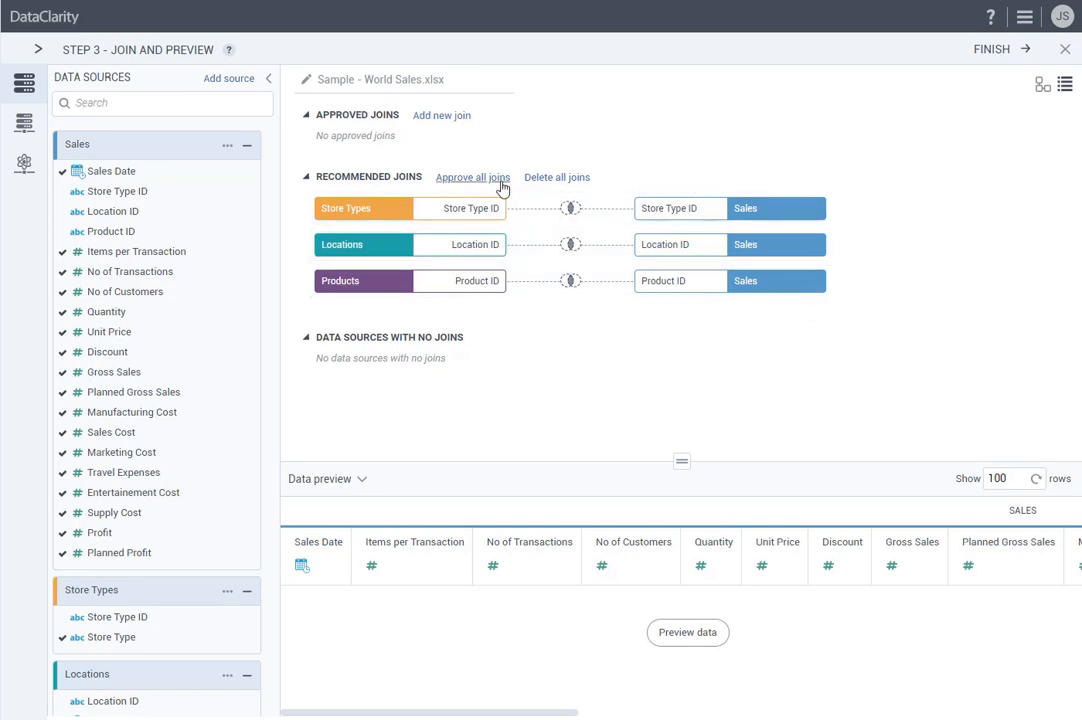
click(472, 176)
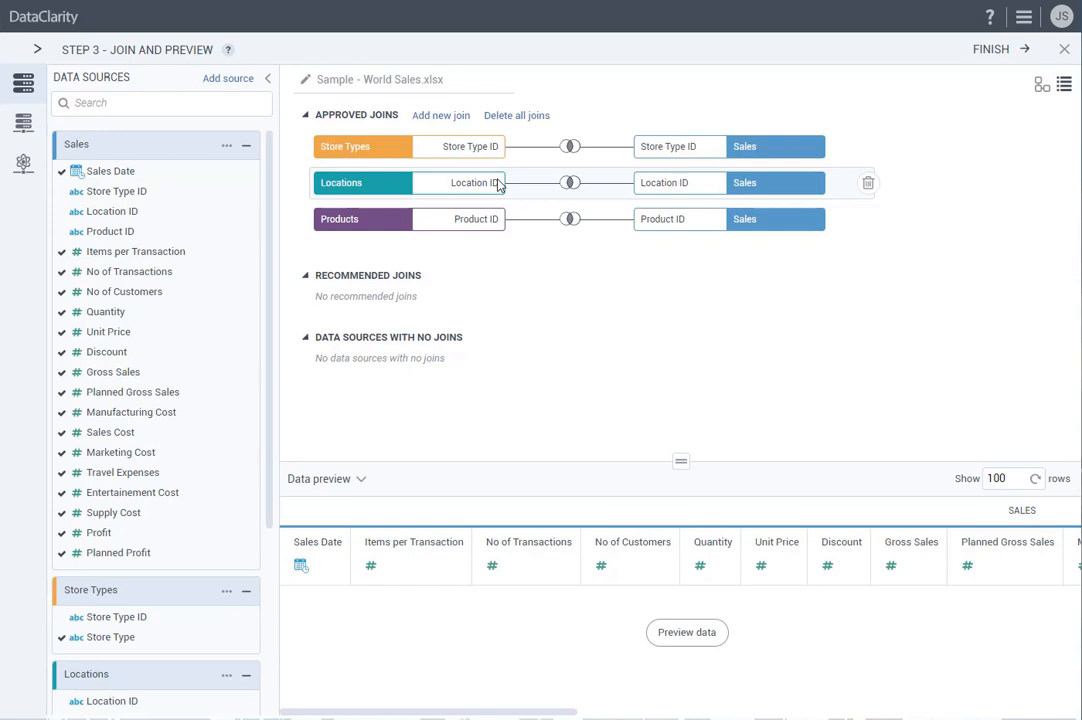
mouse_move(570, 184)
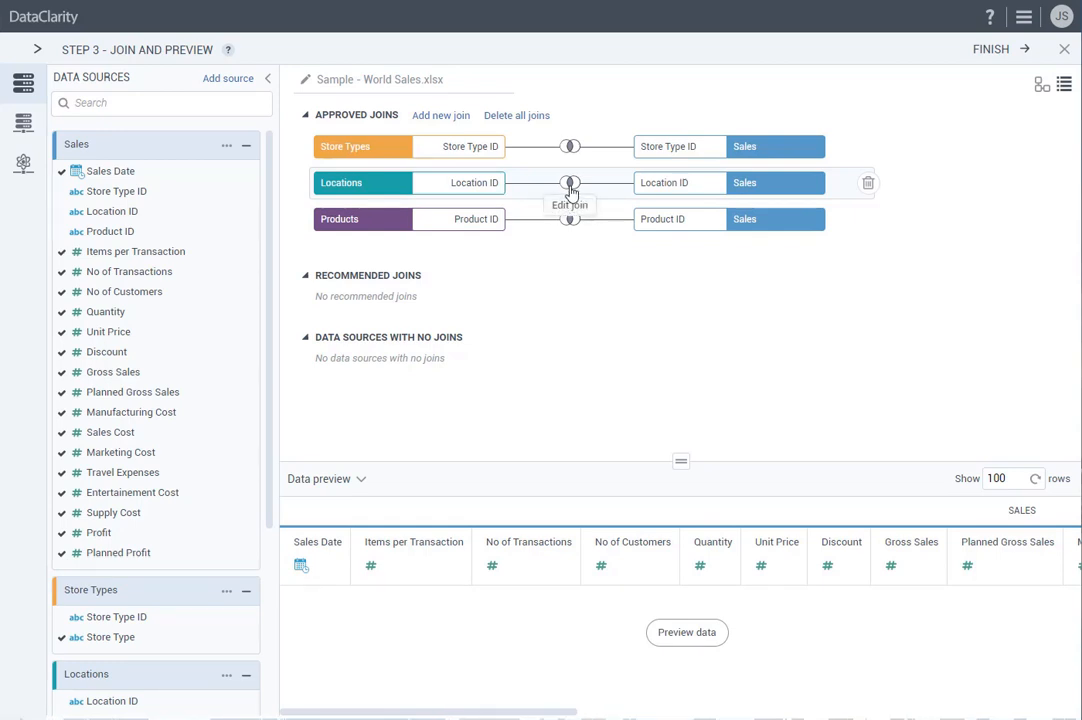
click(570, 184)
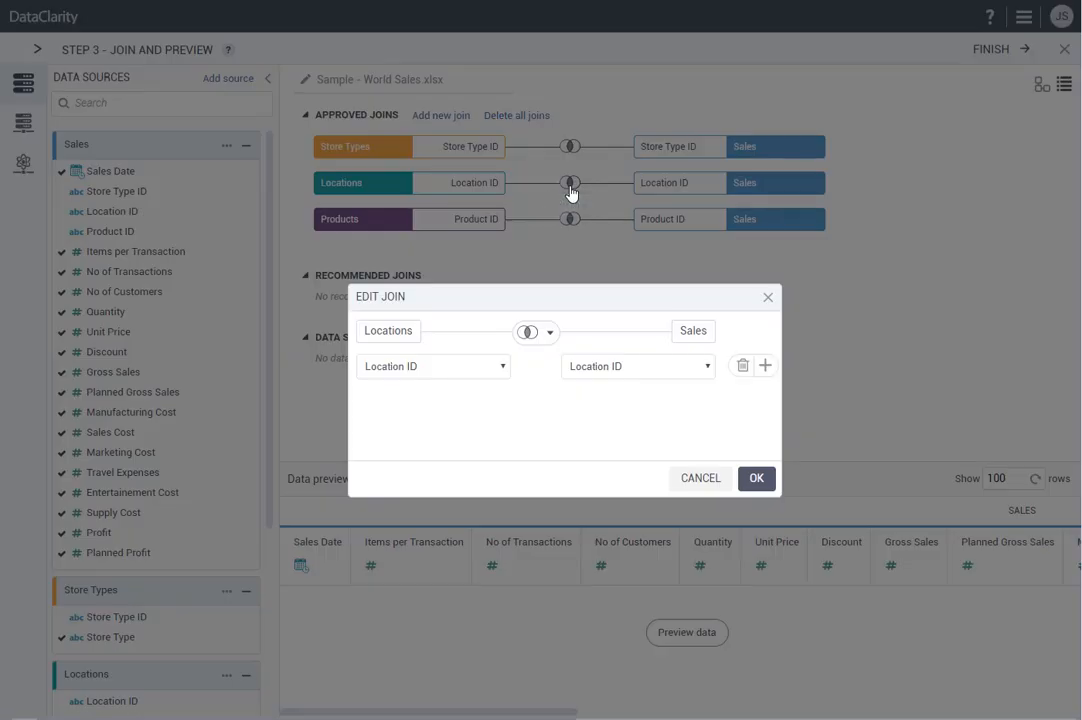
click(536, 332)
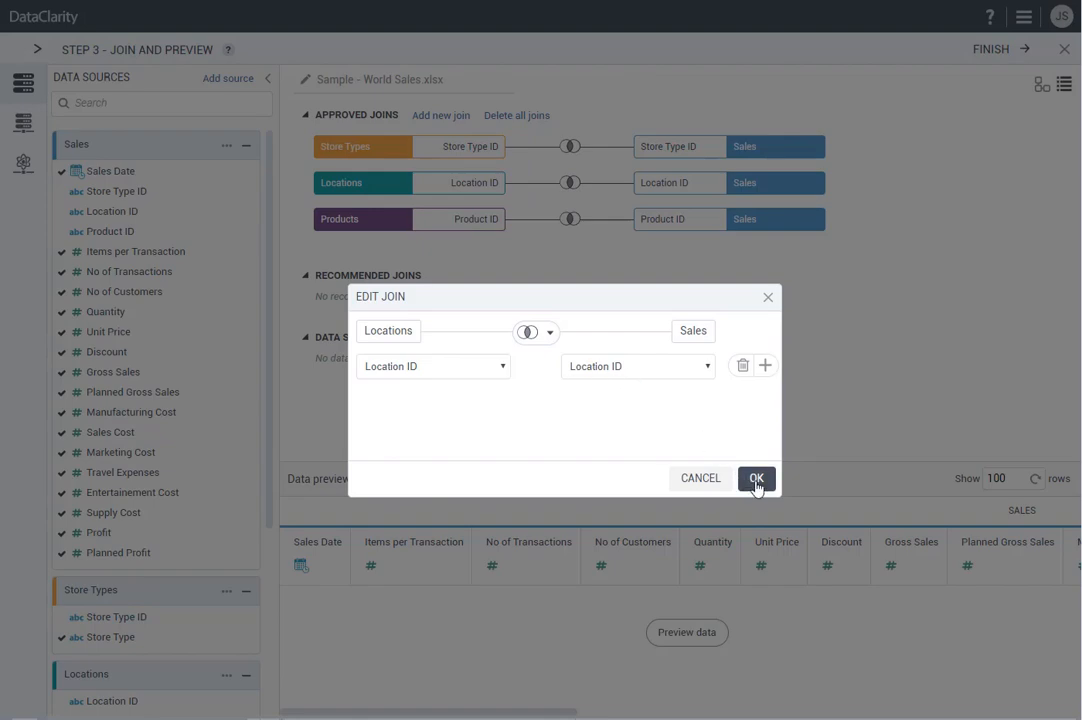
click(756, 478)
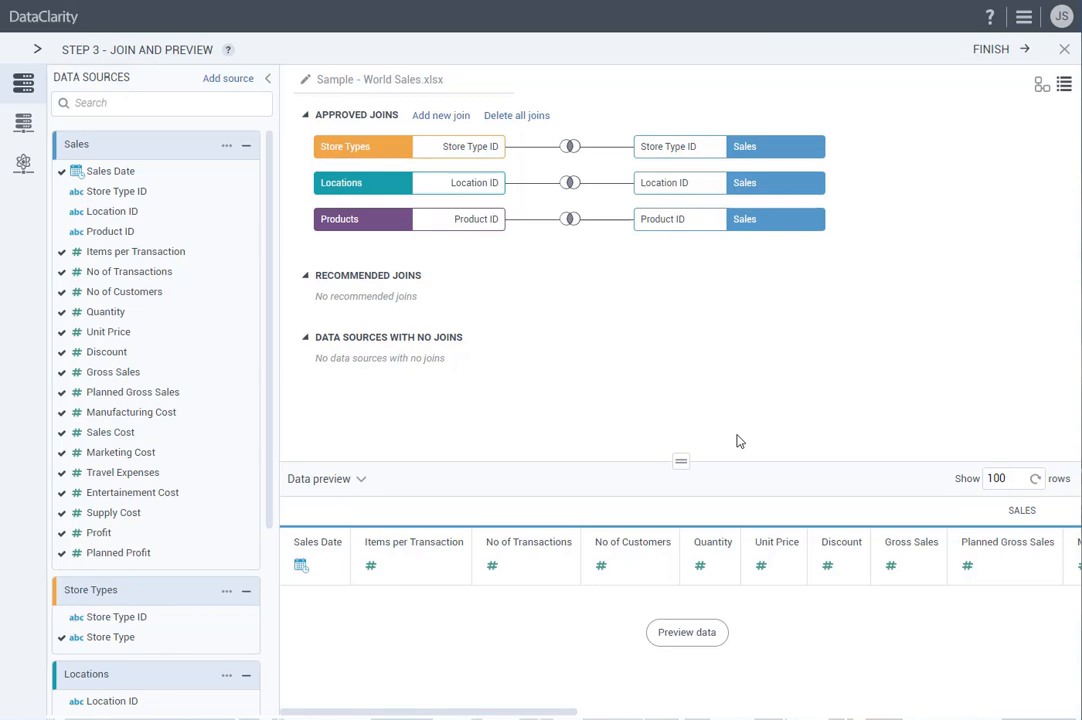
mouse_move(740, 438)
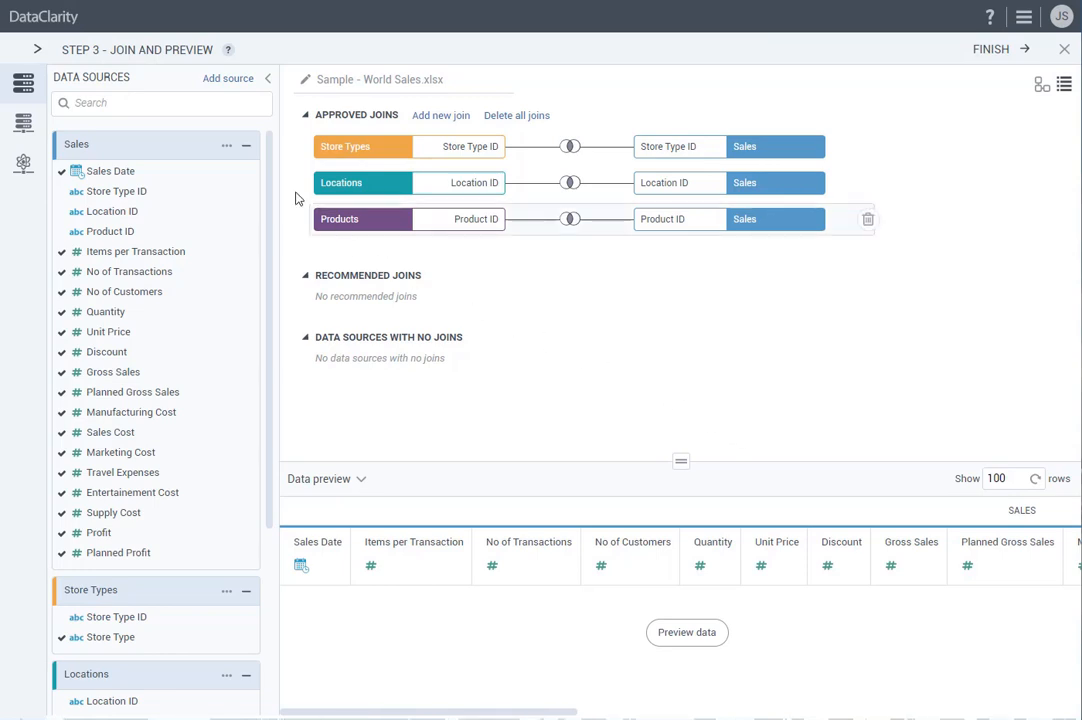
click(226, 144)
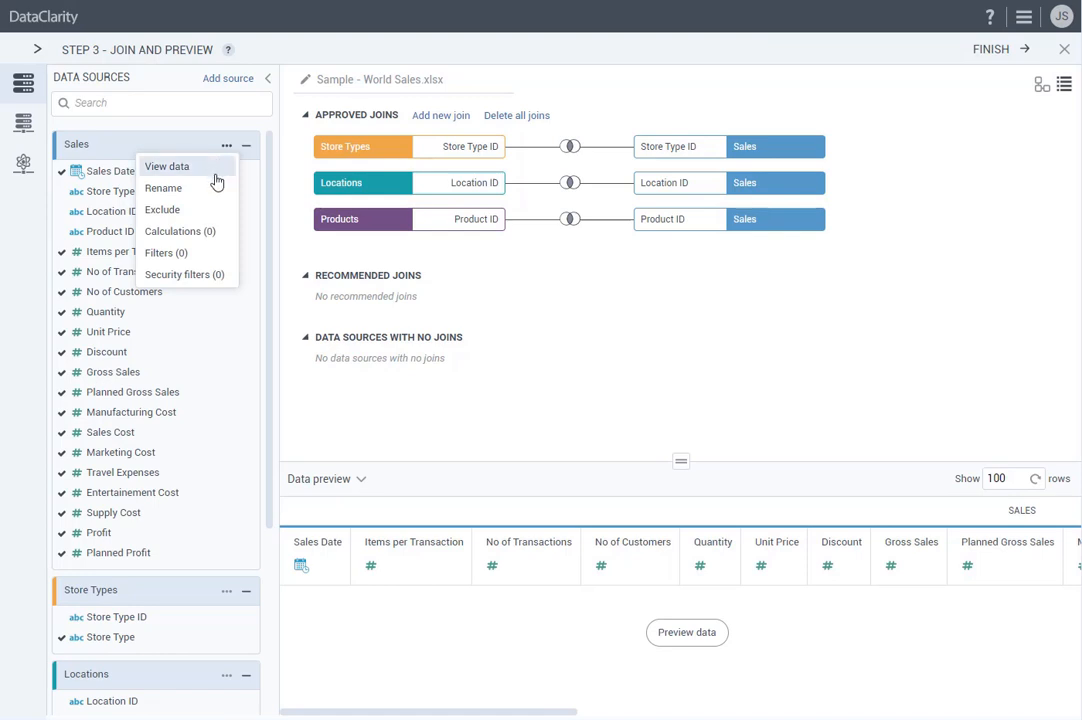
mouse_move(184, 210)
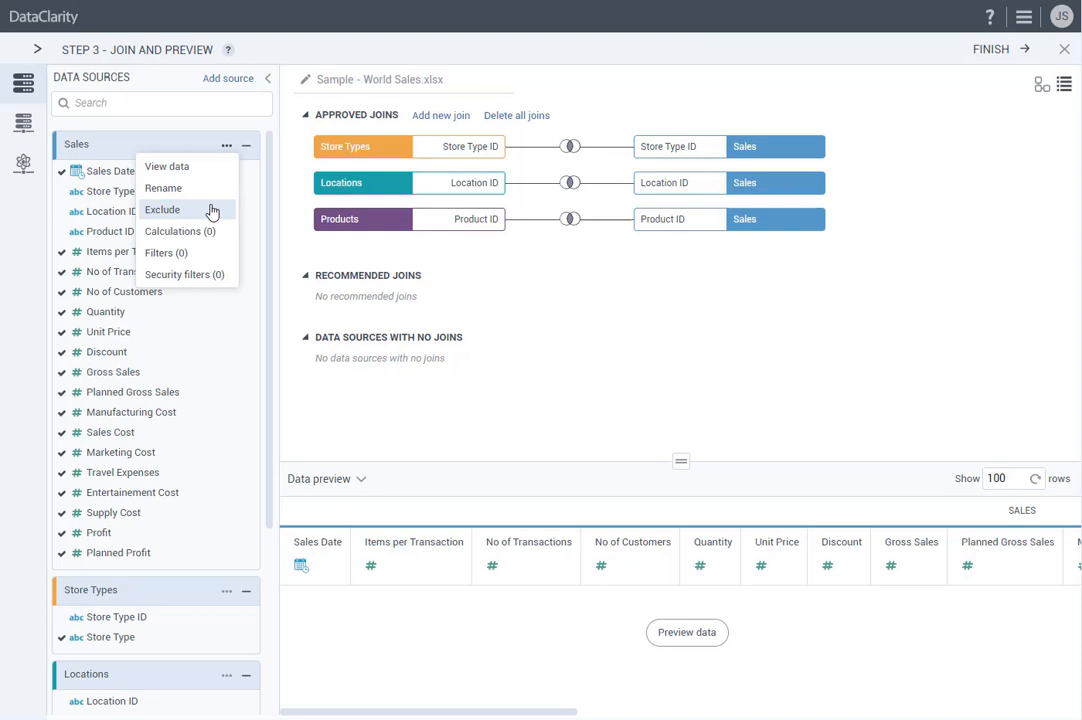
mouse_move(188, 252)
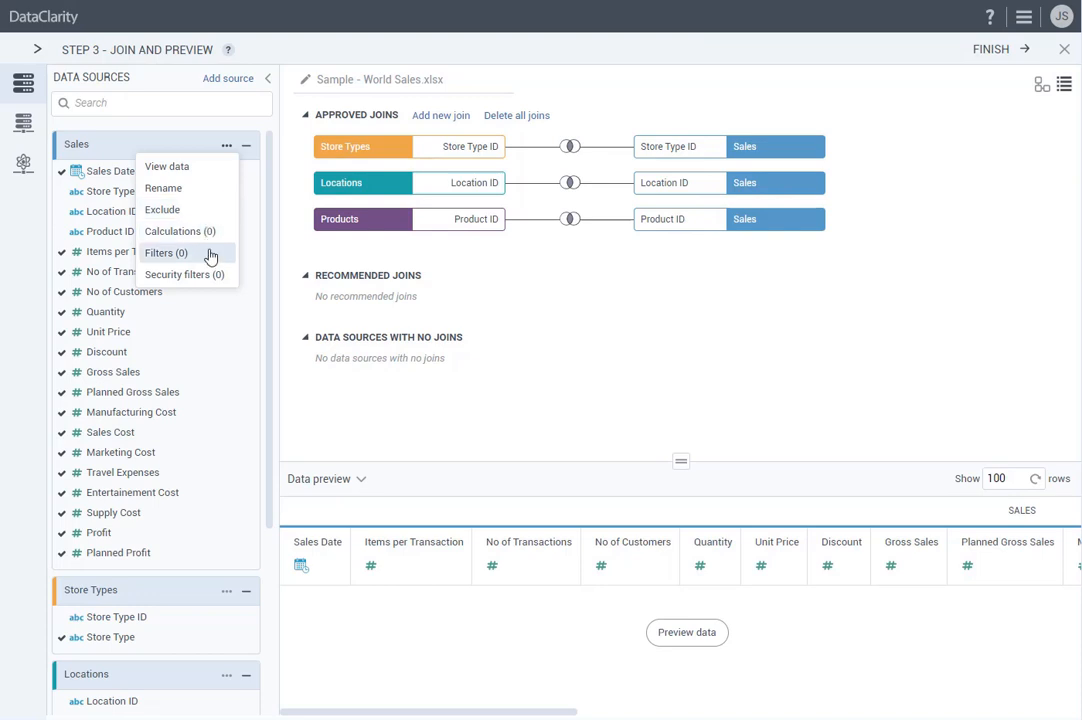
mouse_move(184, 274)
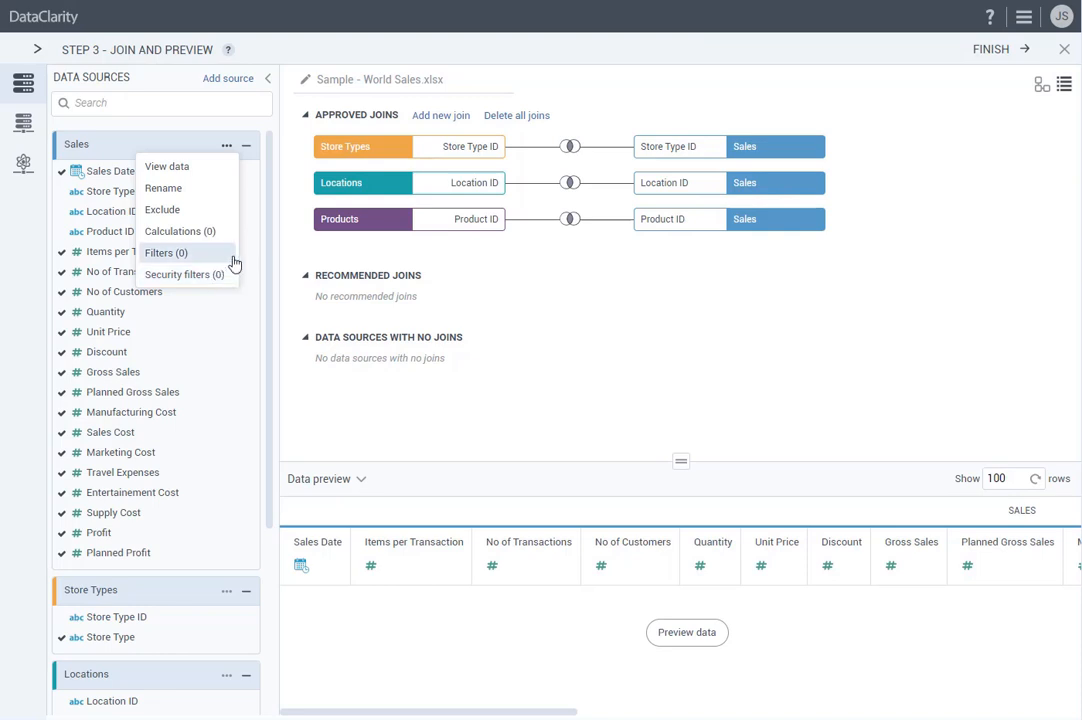
click(246, 252)
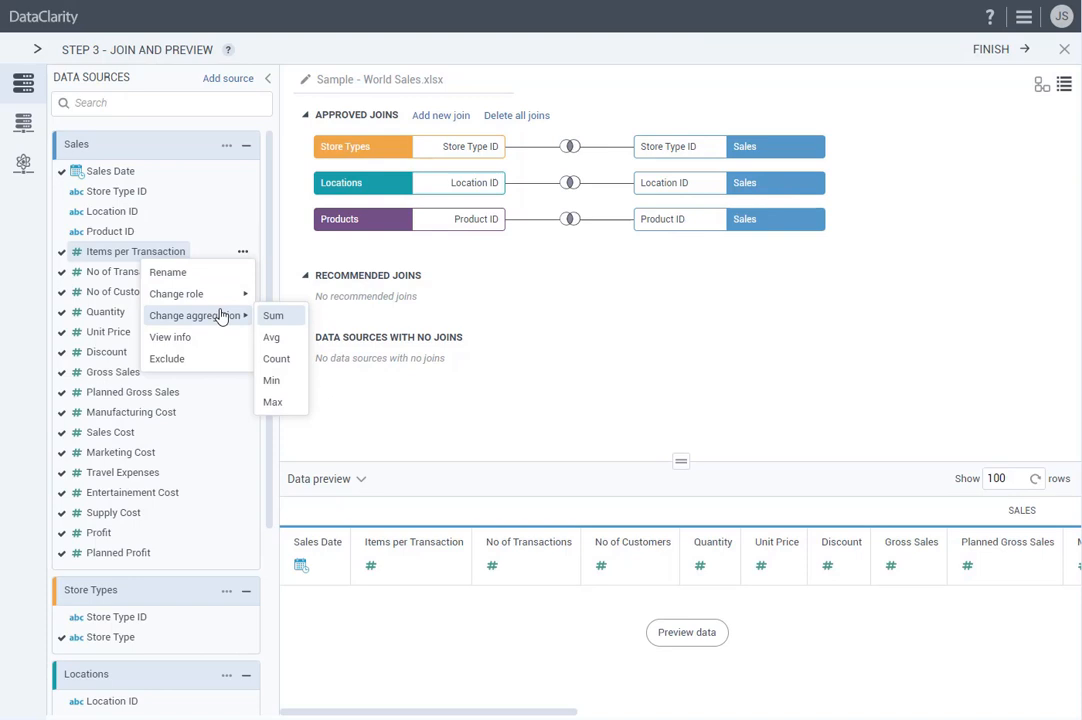
mouse_move(216, 336)
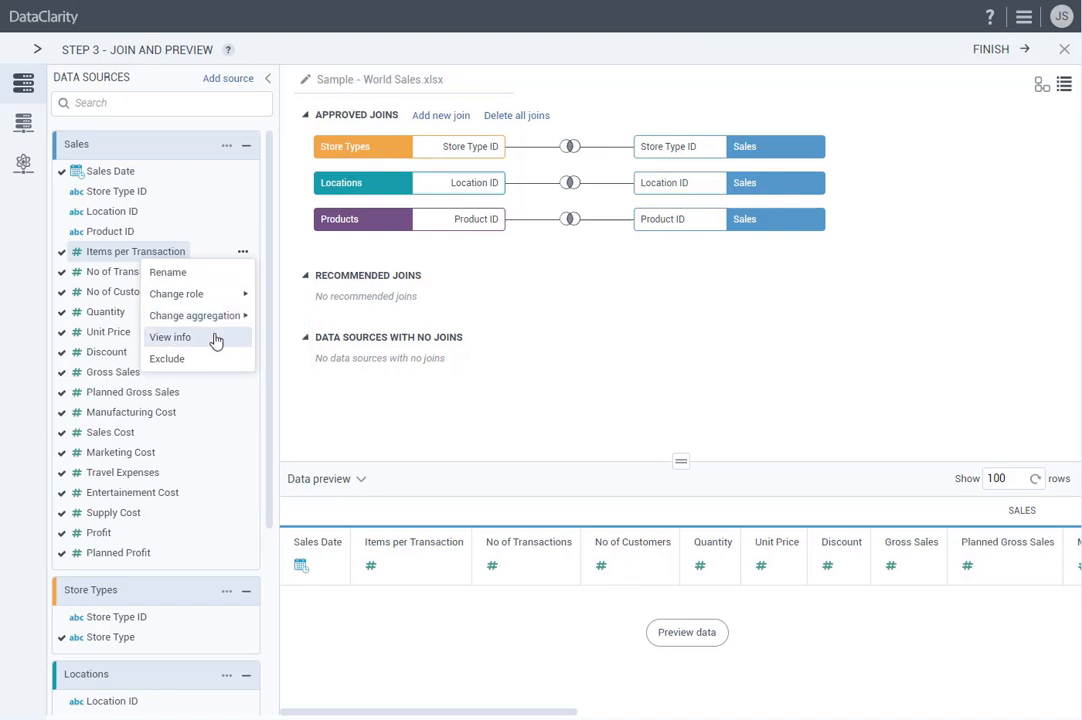
mouse_move(212, 360)
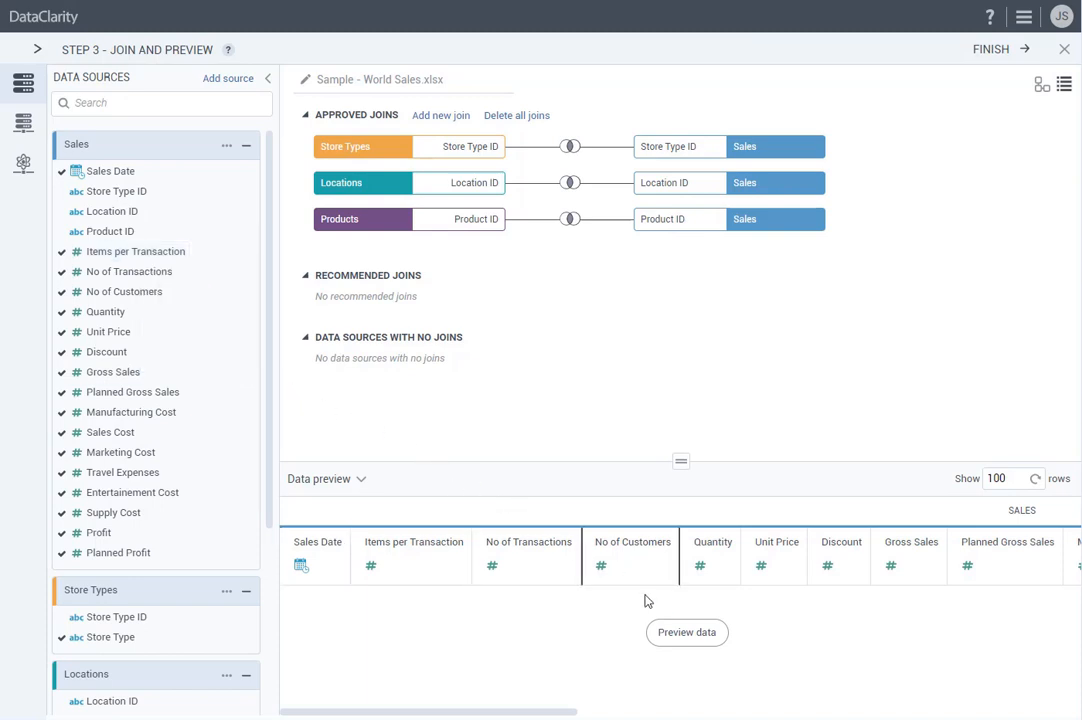
Step: Preview sample rows of the joined sales data with the preview pane enlarged
click(688, 632)
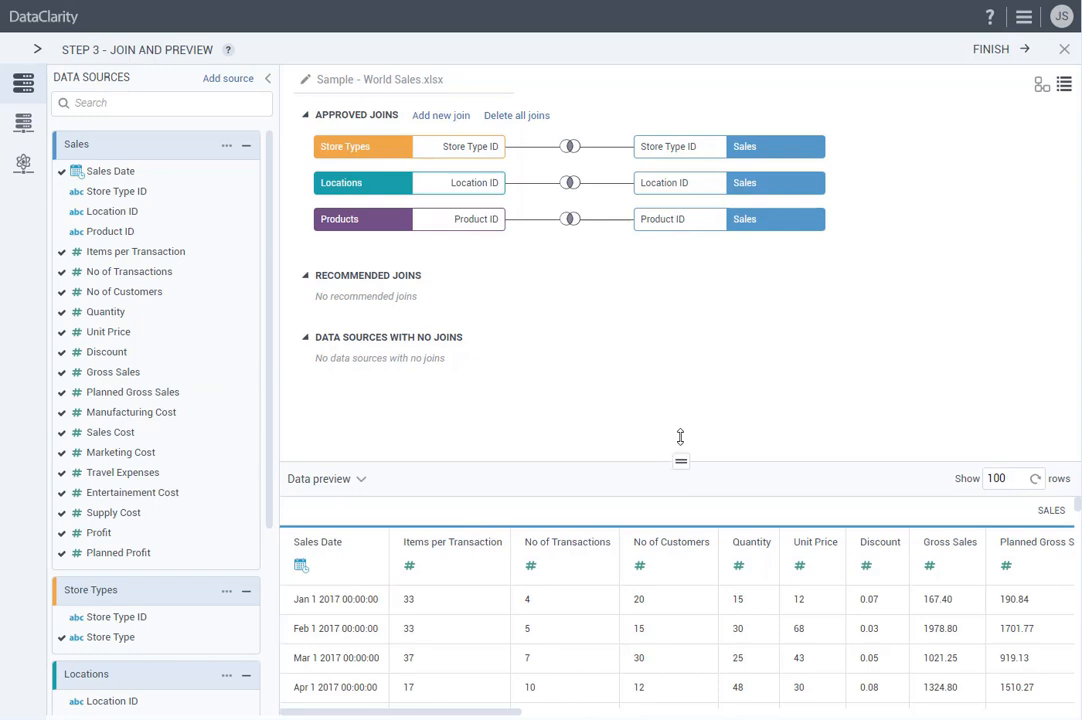
drag(680, 460, 680, 290)
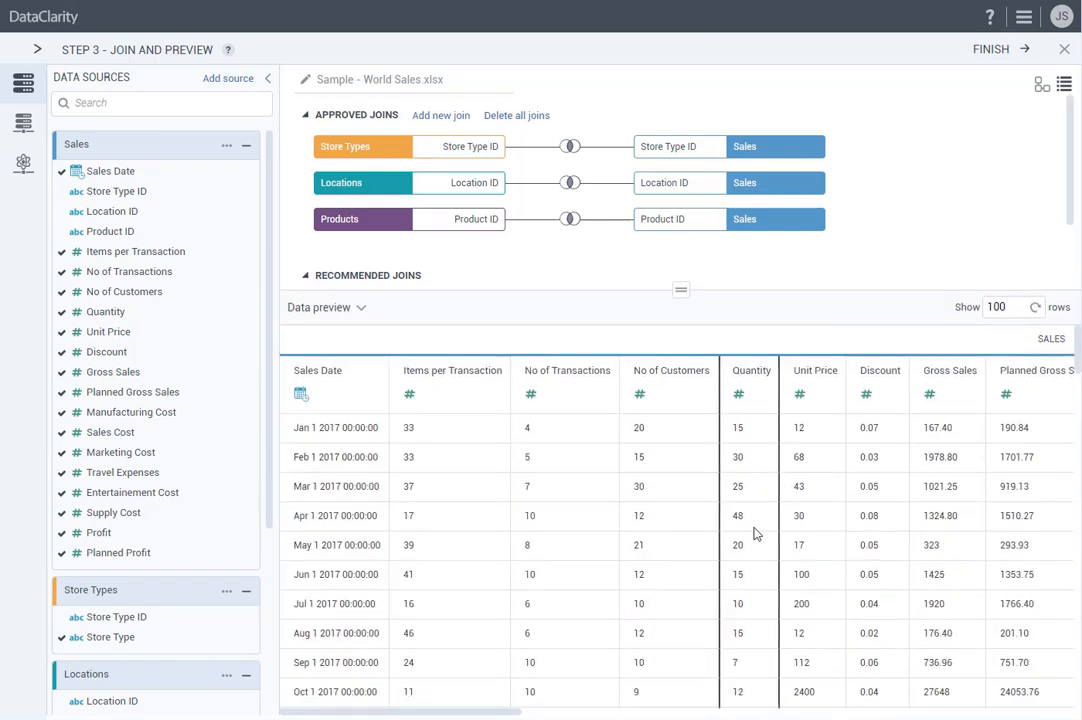
mouse_move(476, 72)
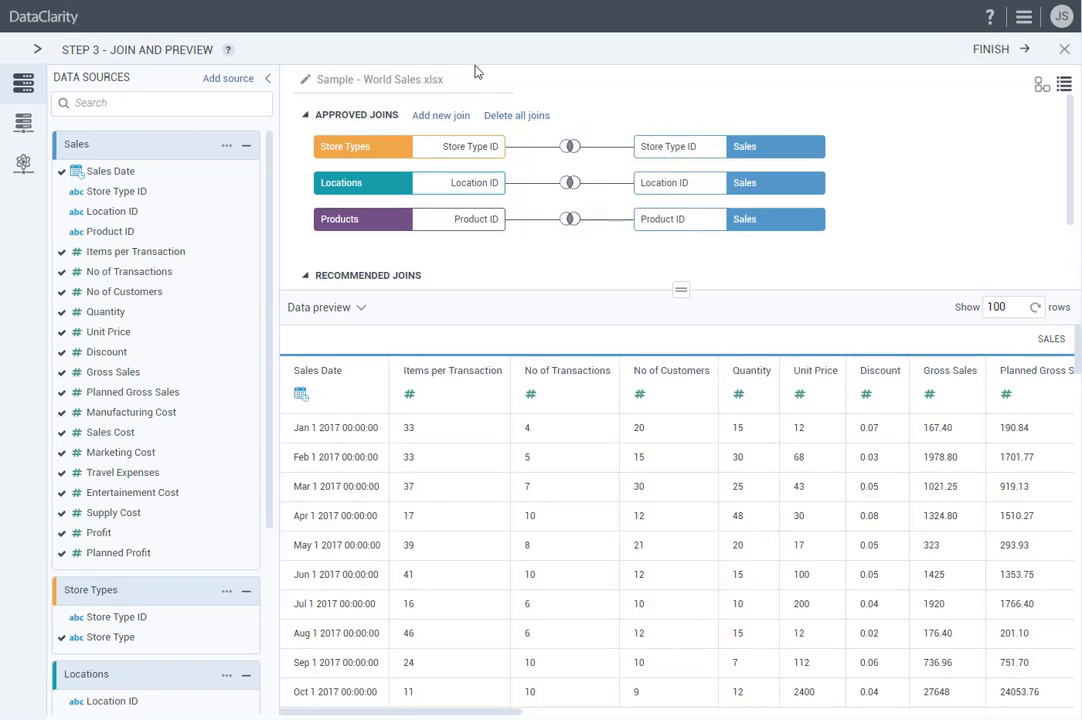
Step: Rename the dataset to 'My first dataset'
double_click(380, 80)
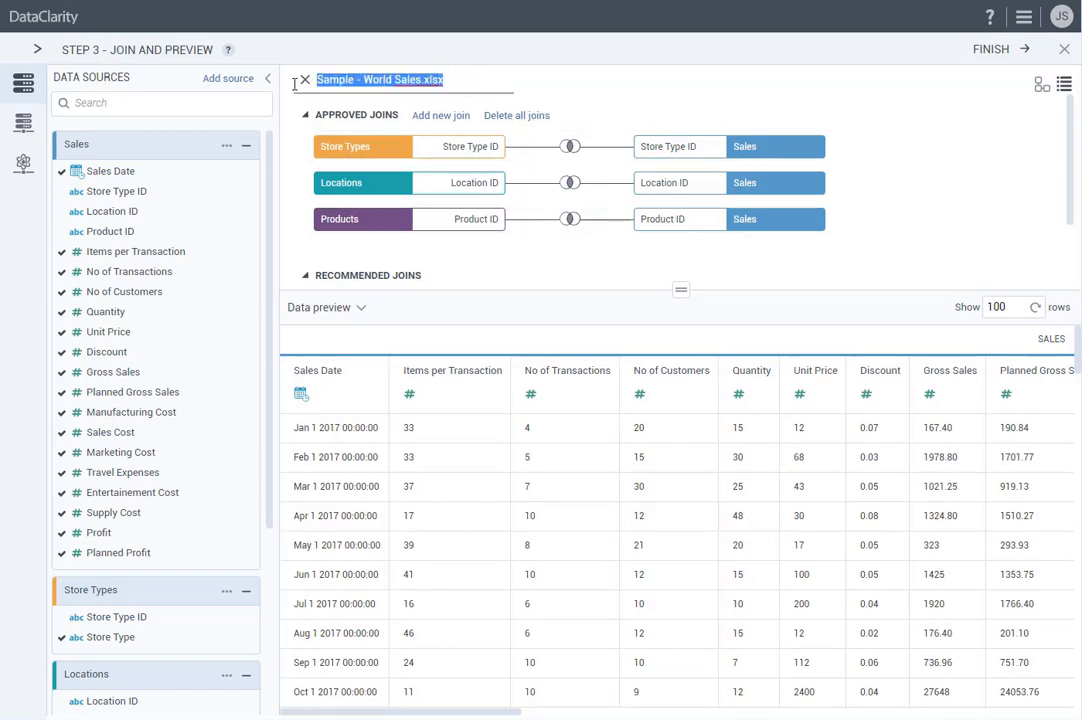
text(My first d)
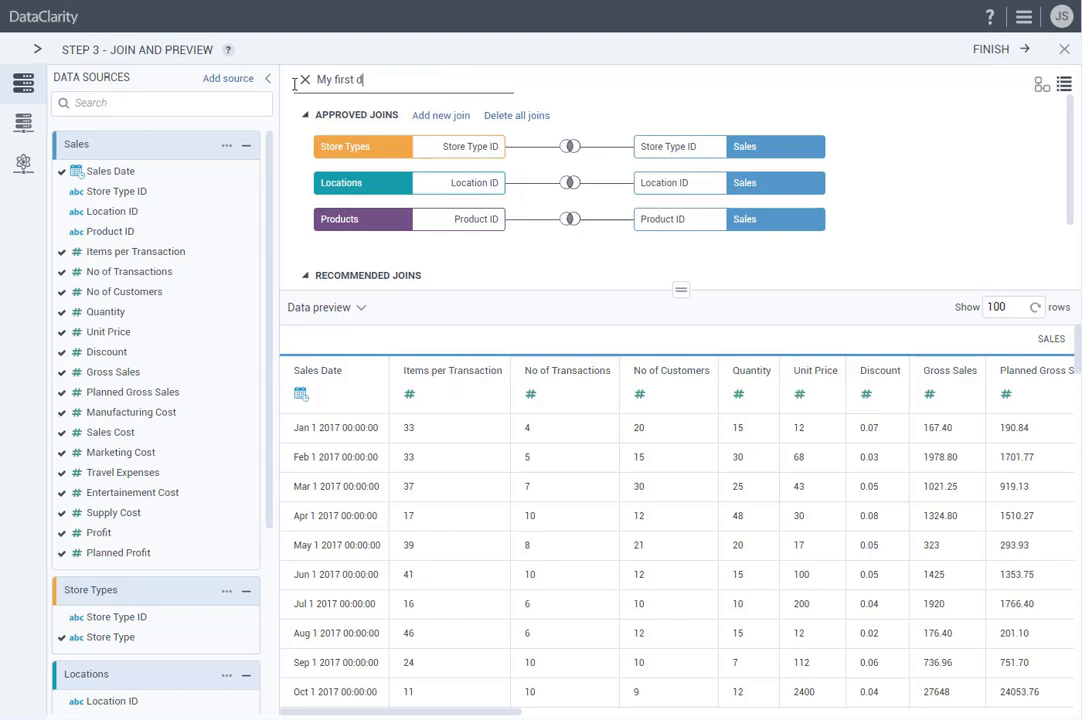
text(ataset)
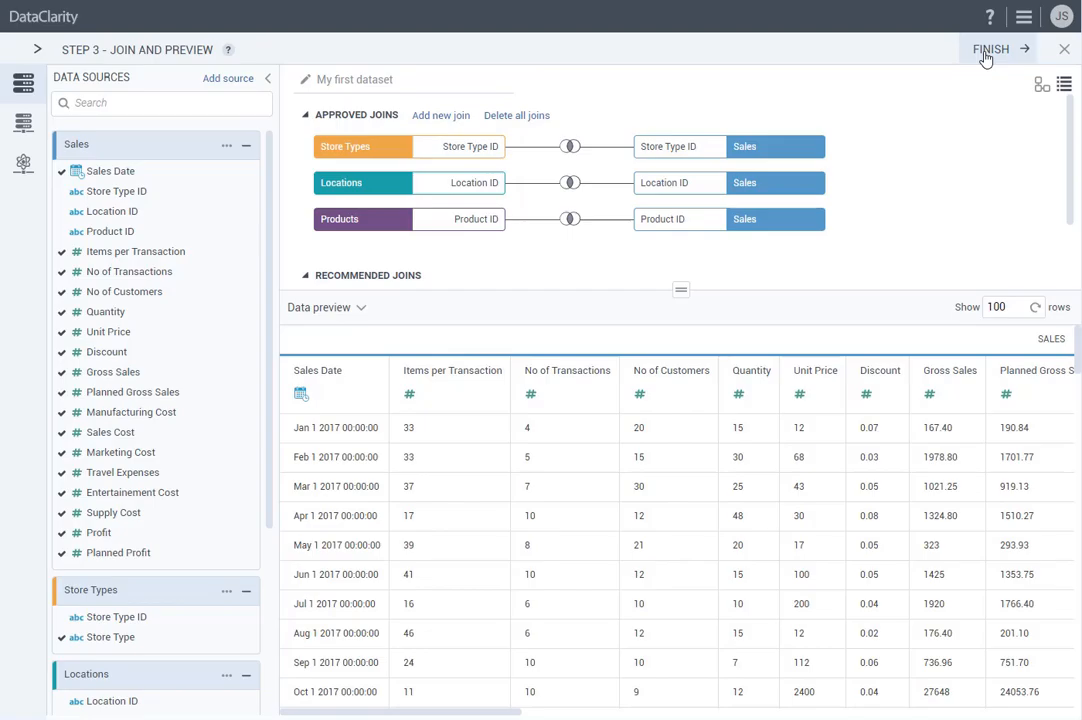
Step: Finish to save My first dataset and show its card's more-actions menu
click(990, 48)
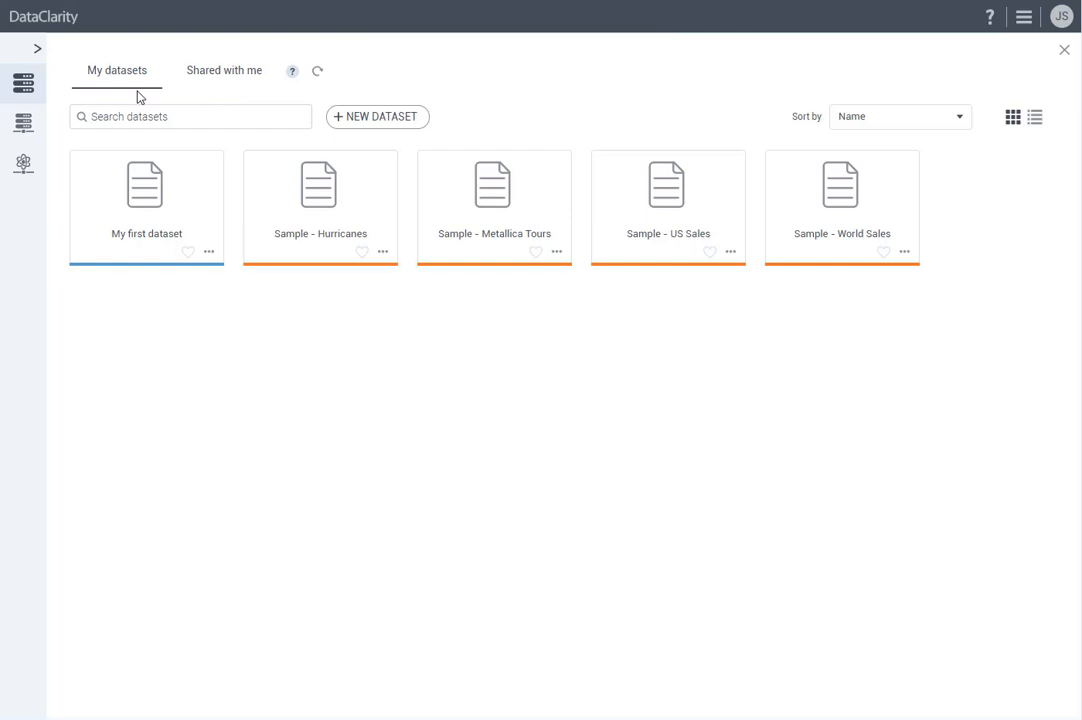
click(210, 252)
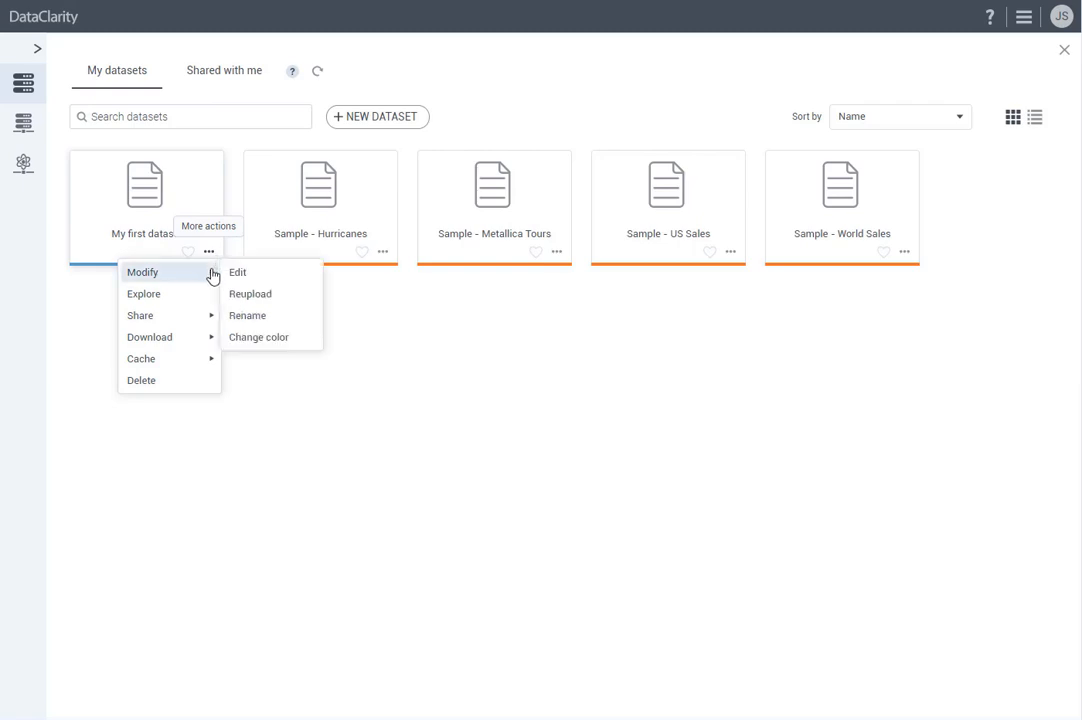
mouse_move(140, 316)
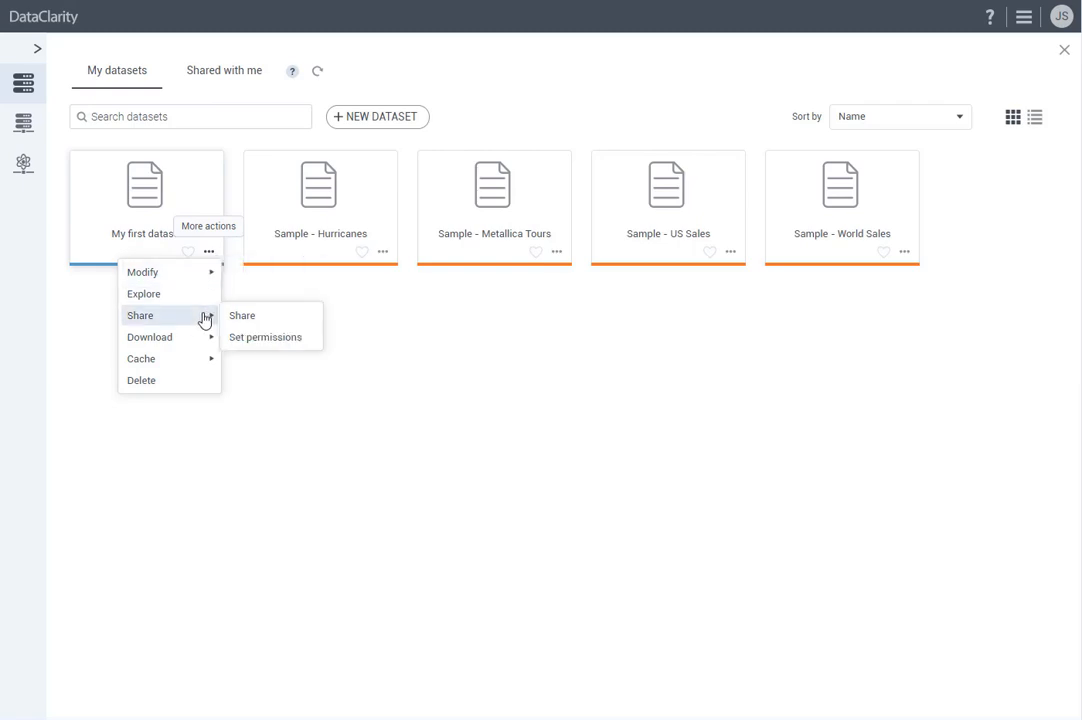
mouse_move(270, 316)
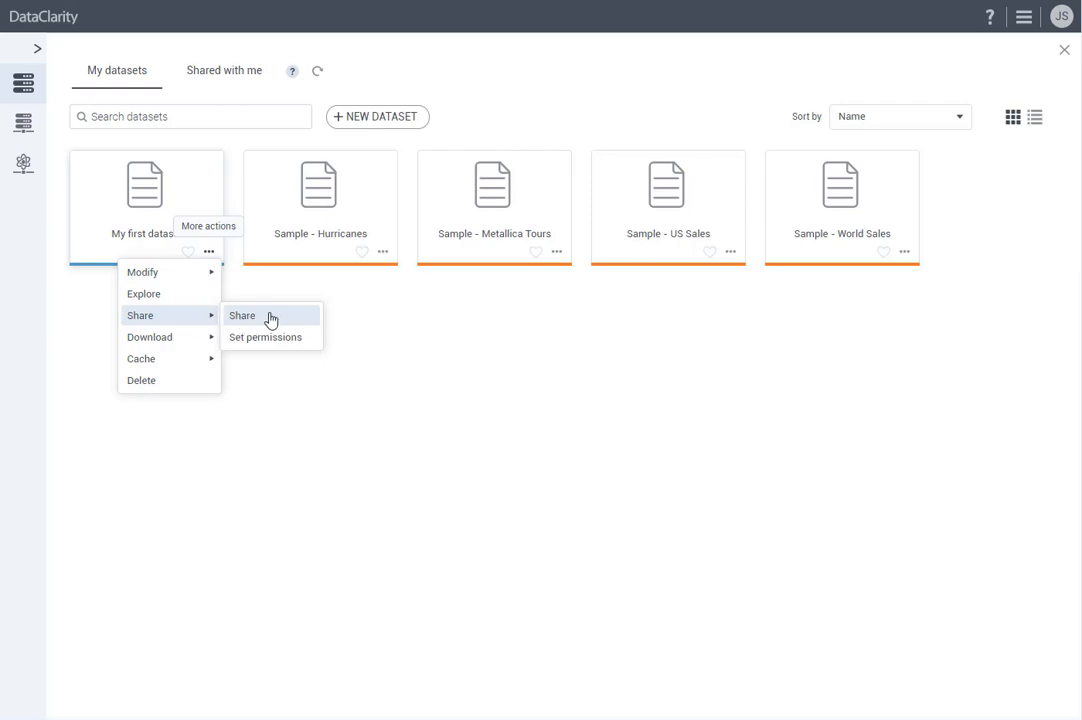
mouse_move(316, 336)
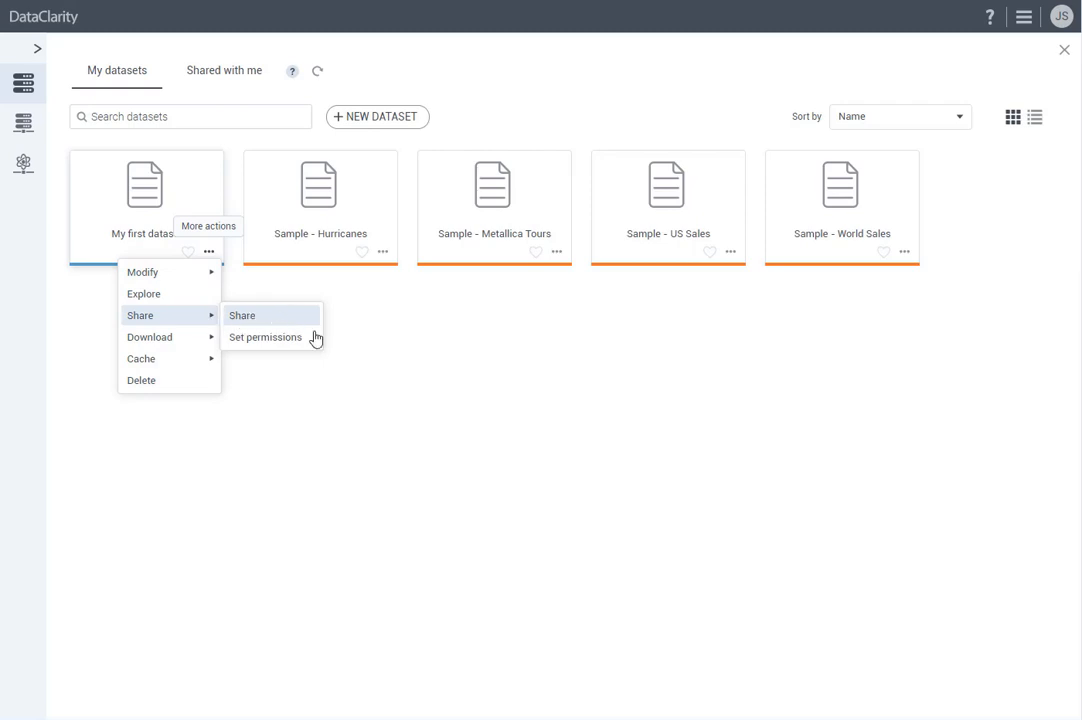